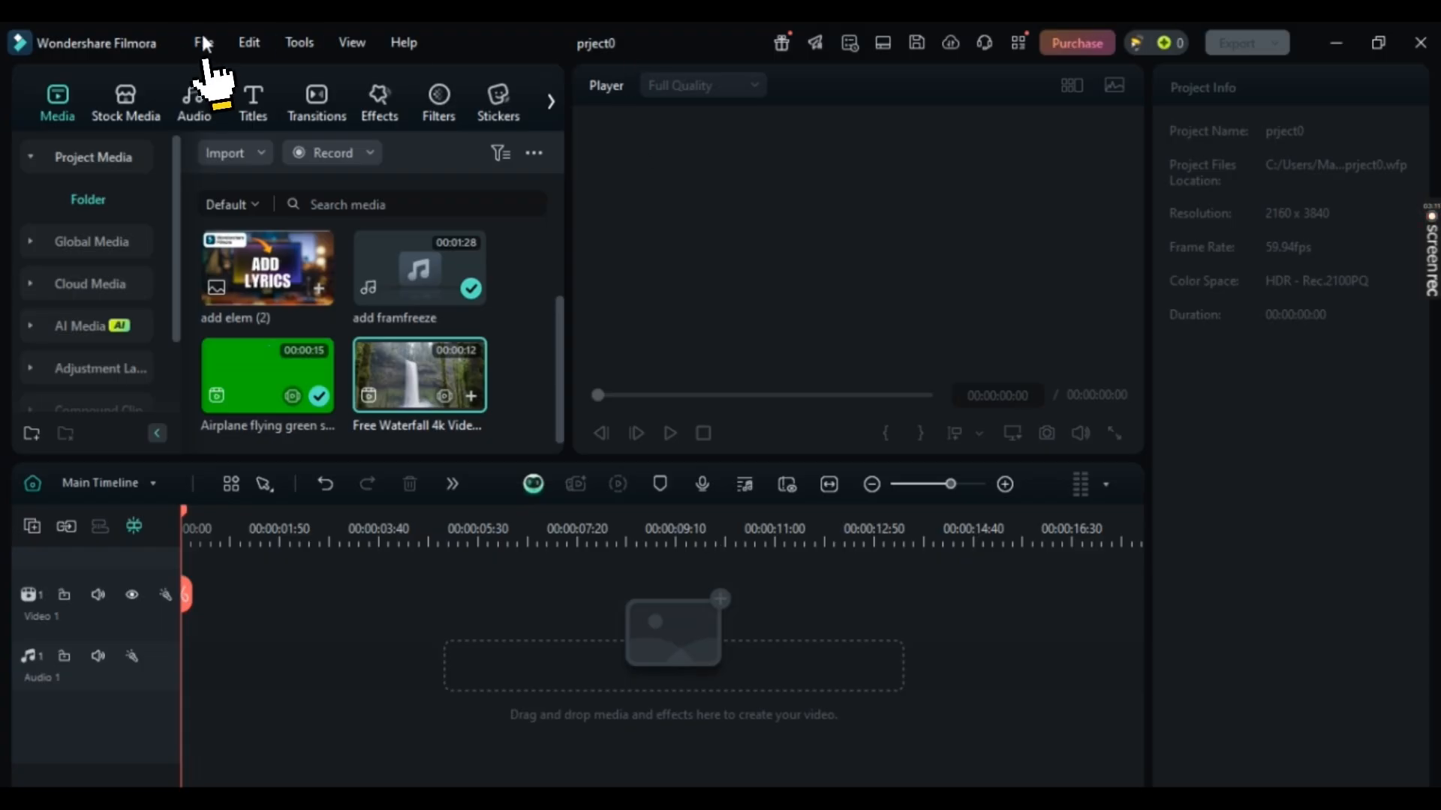
# - Bring up Filmora's Preferences from the File menu, landing on General settings
pyautogui.click(203, 42)
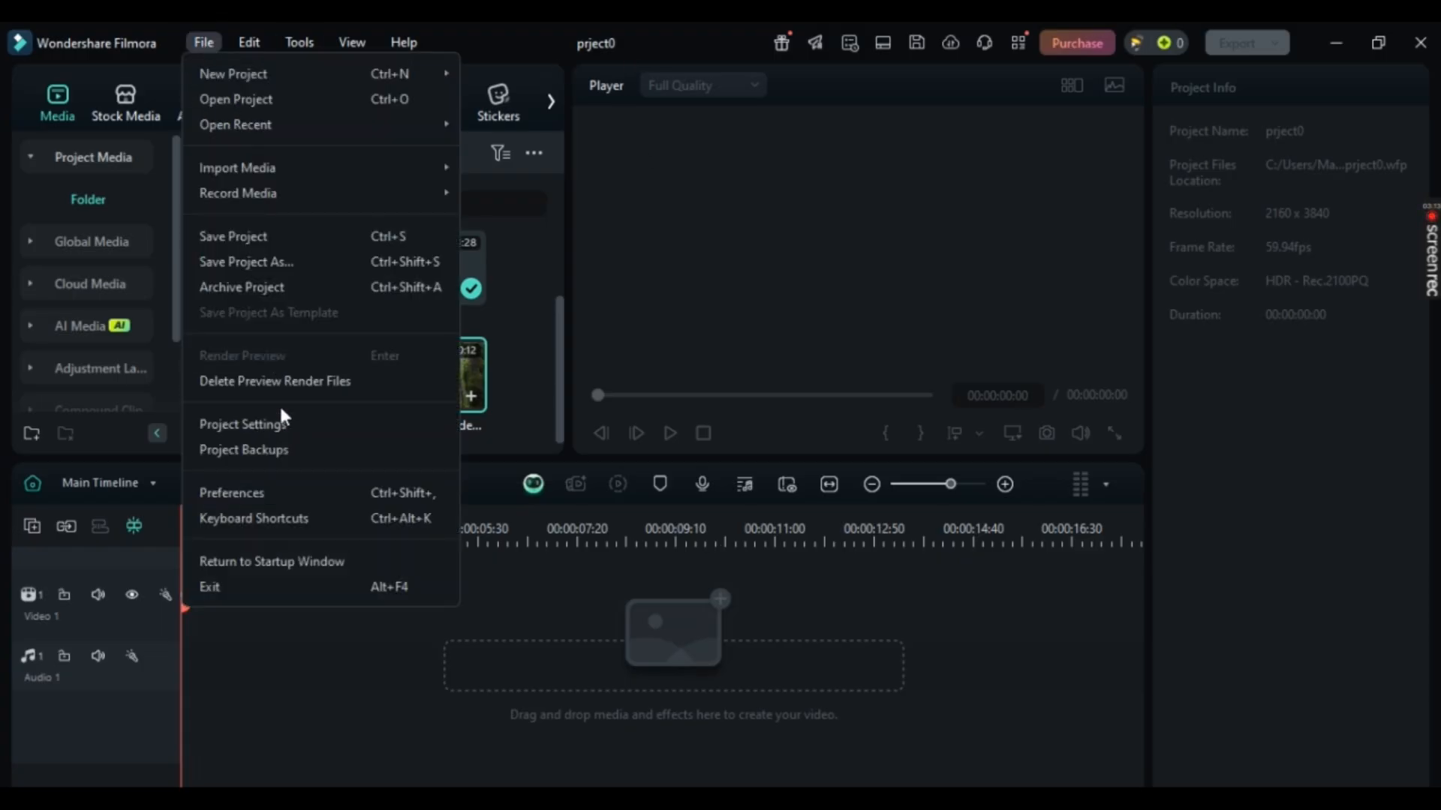
pyautogui.click(232, 492)
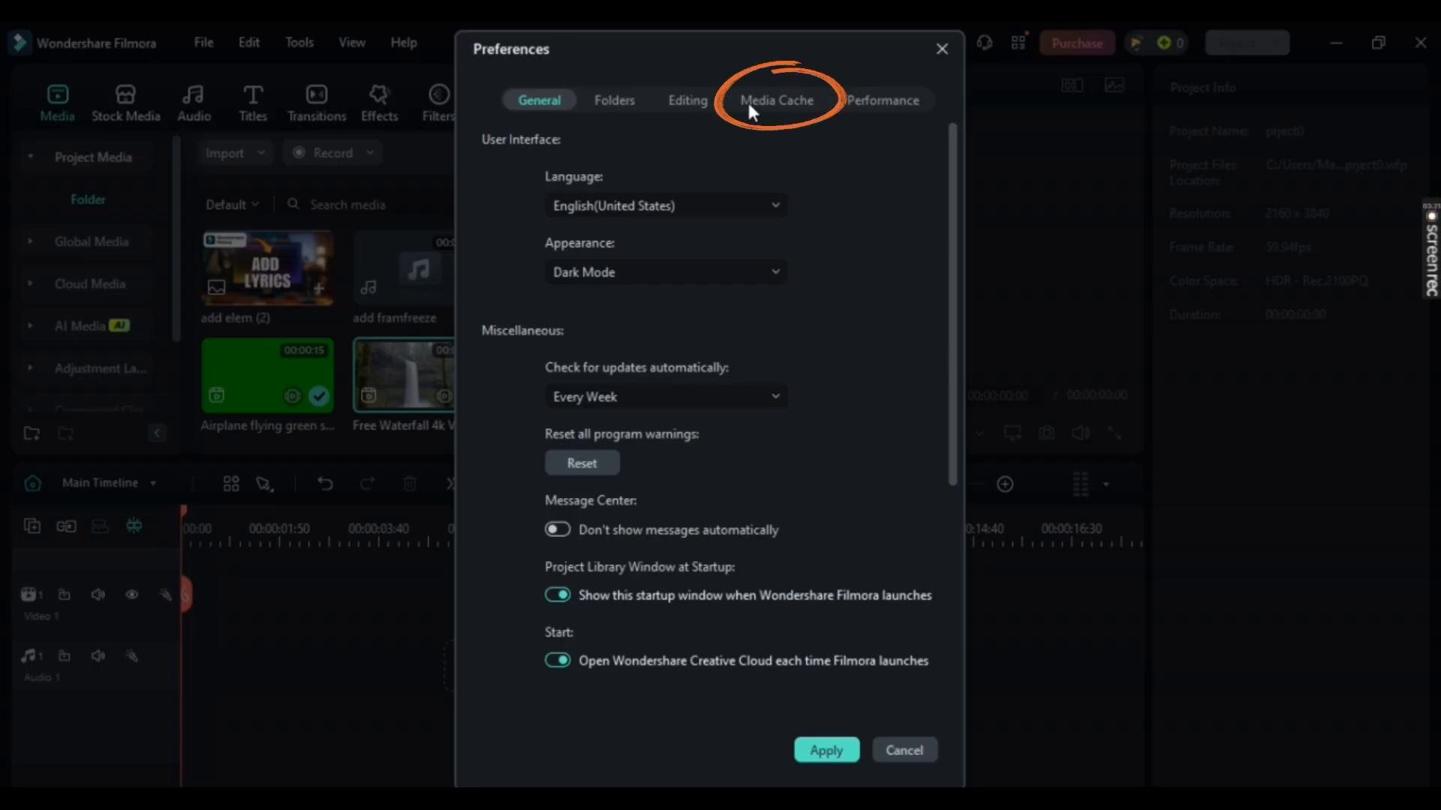
# - Switch Preferences to Media Cache, listing 782 temporary files totalling 110.48 MB
pyautogui.click(776, 101)
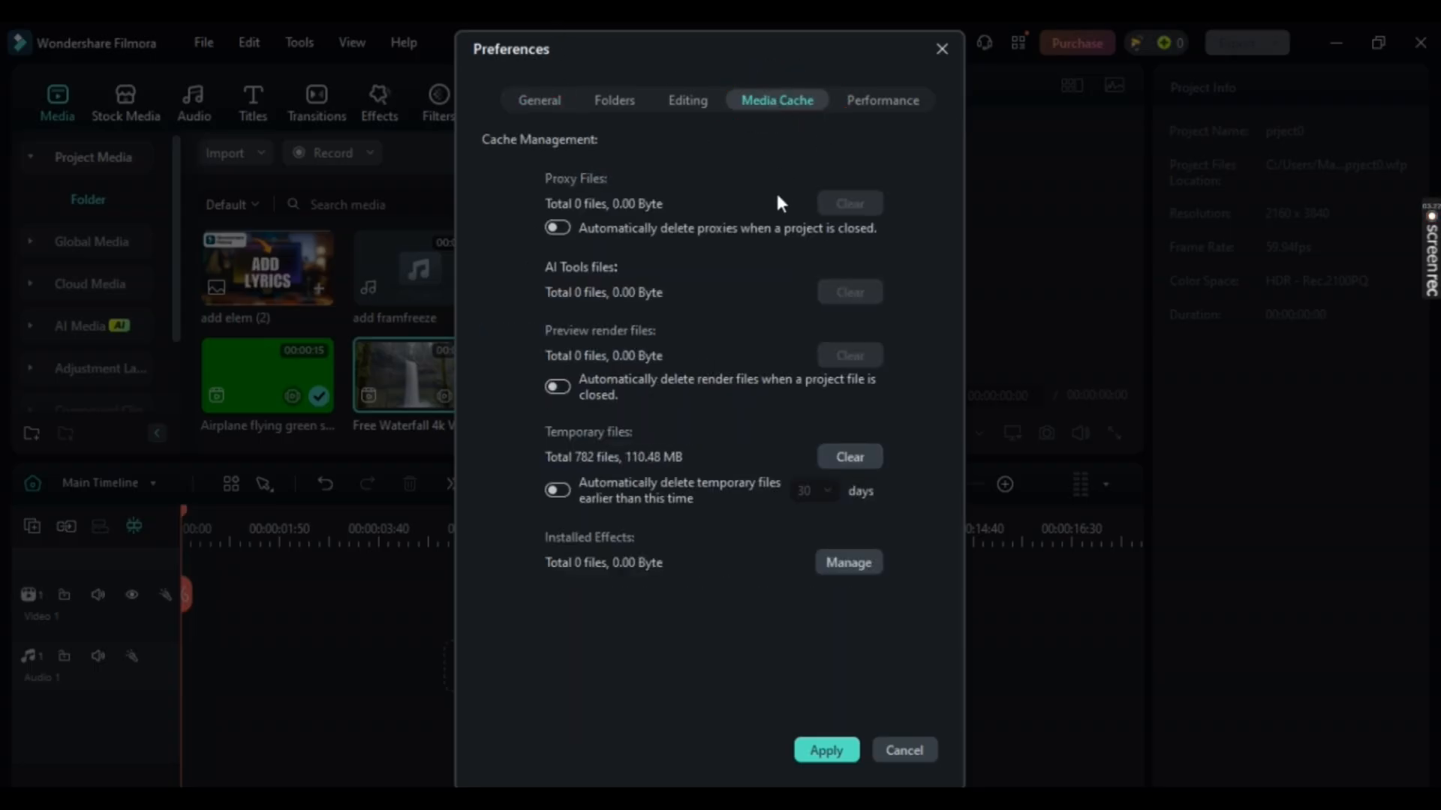
pyautogui.moveTo(520, 144)
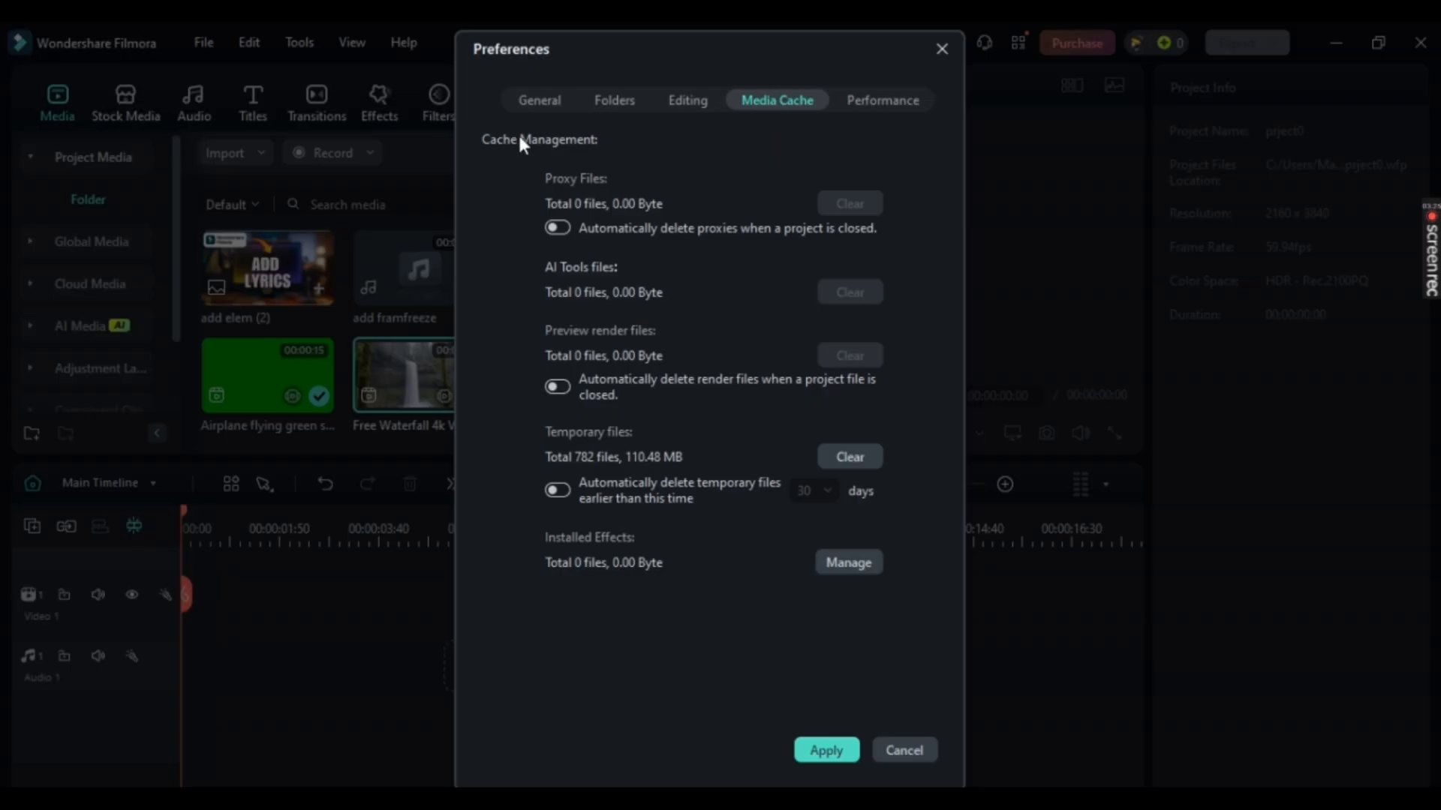
pyautogui.moveTo(549, 222)
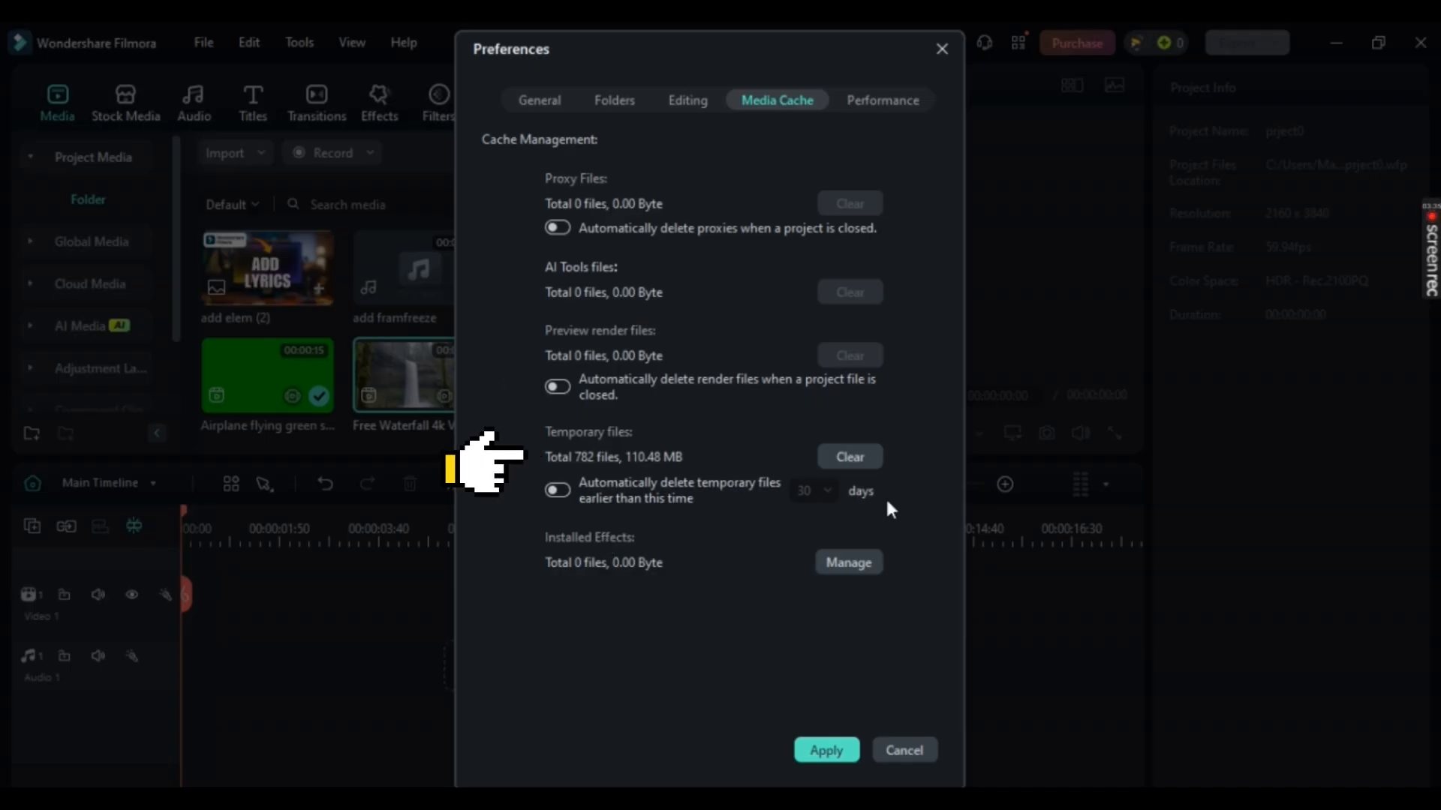
# - Clear the 782 temporary files and confirm the clearing warning
pyautogui.click(848, 457)
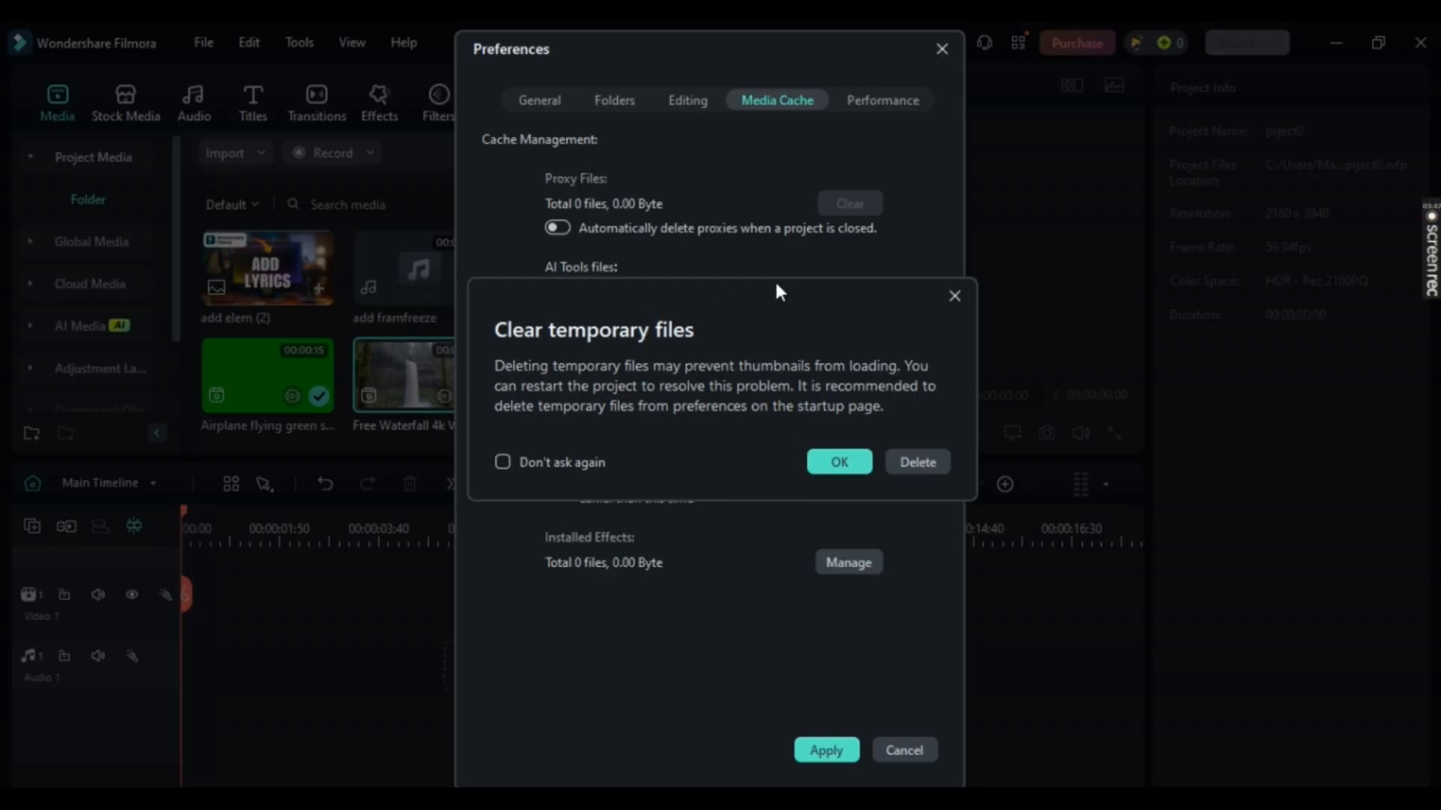
pyautogui.click(837, 461)
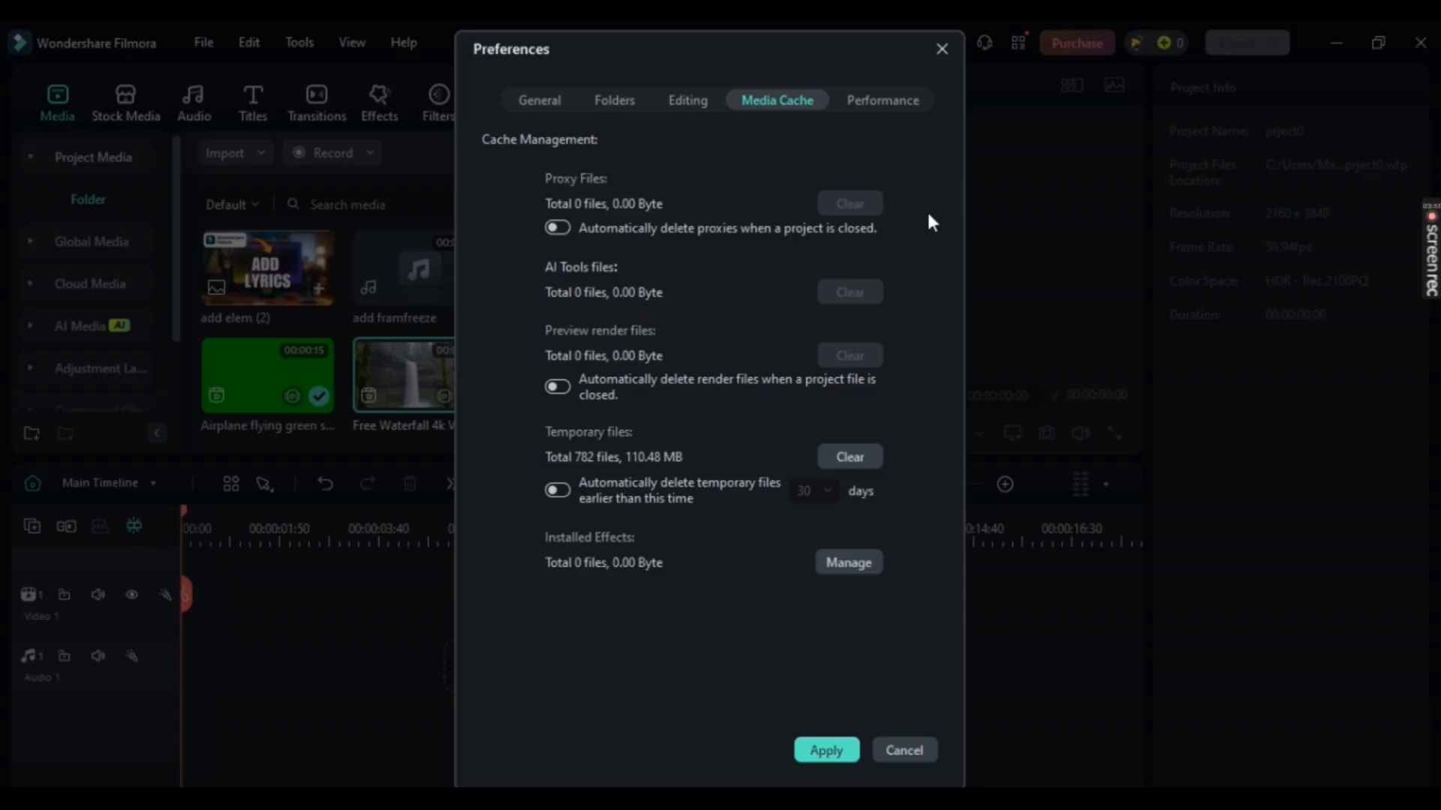
# - Close Preferences and return to the prjct0 editor workspace
pyautogui.click(902, 751)
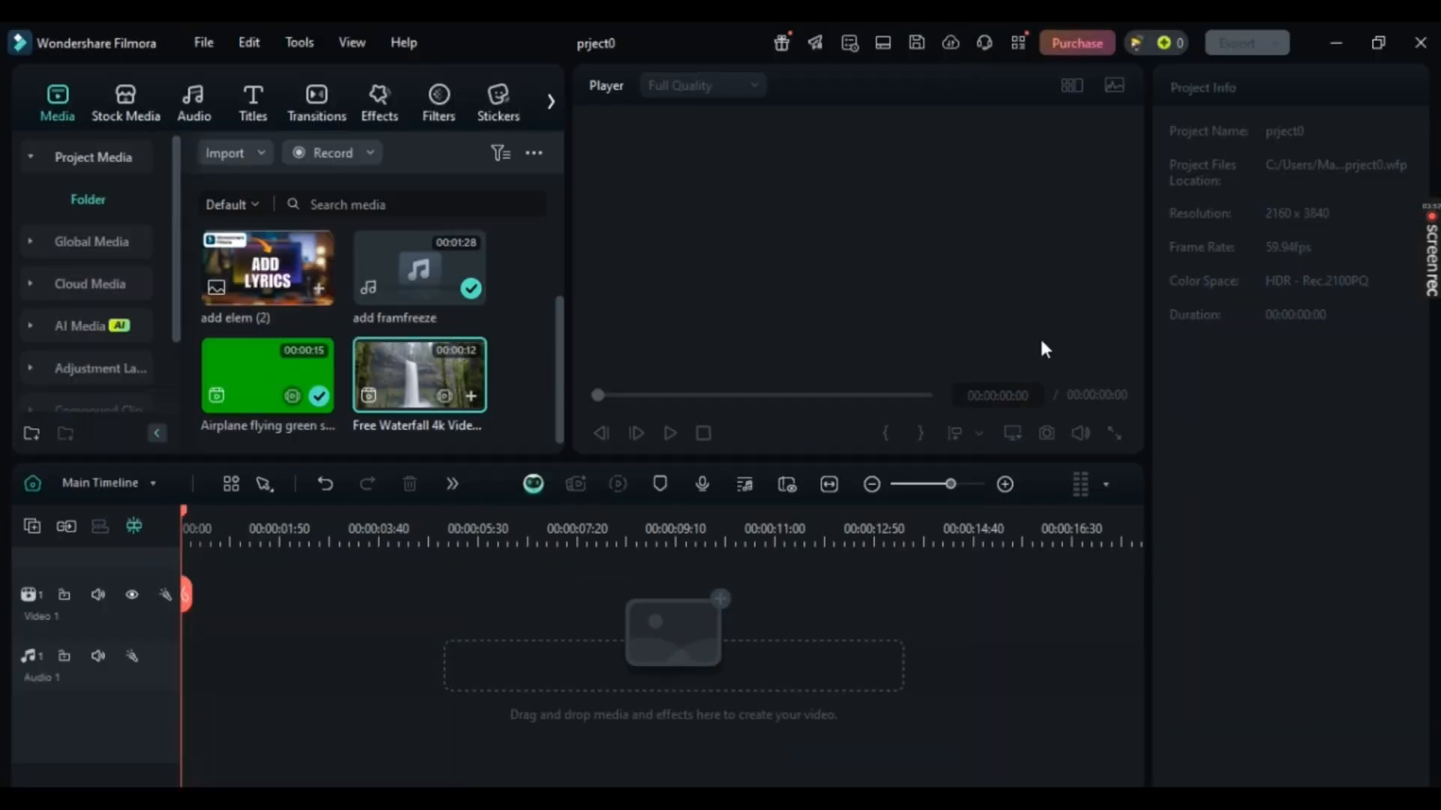